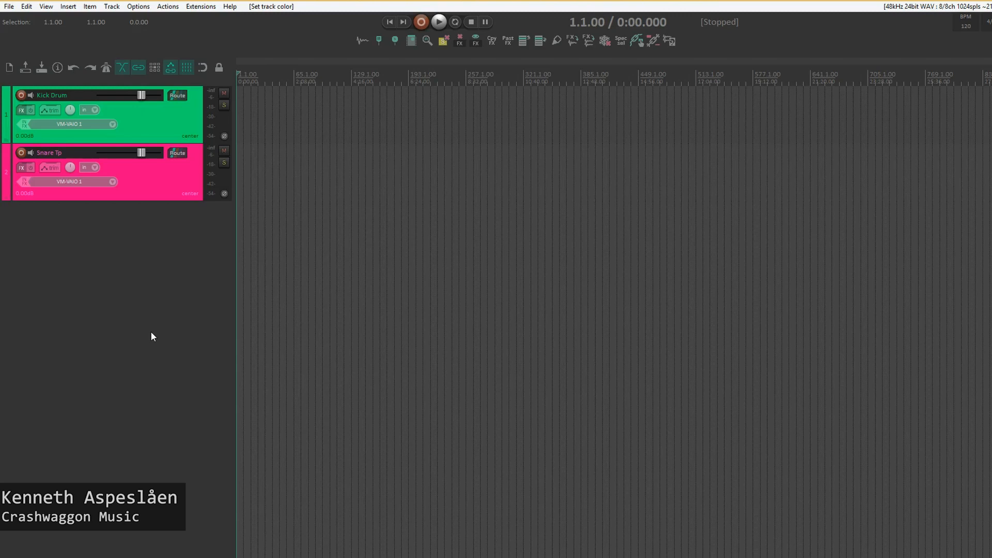
mouse_move(155, 336)
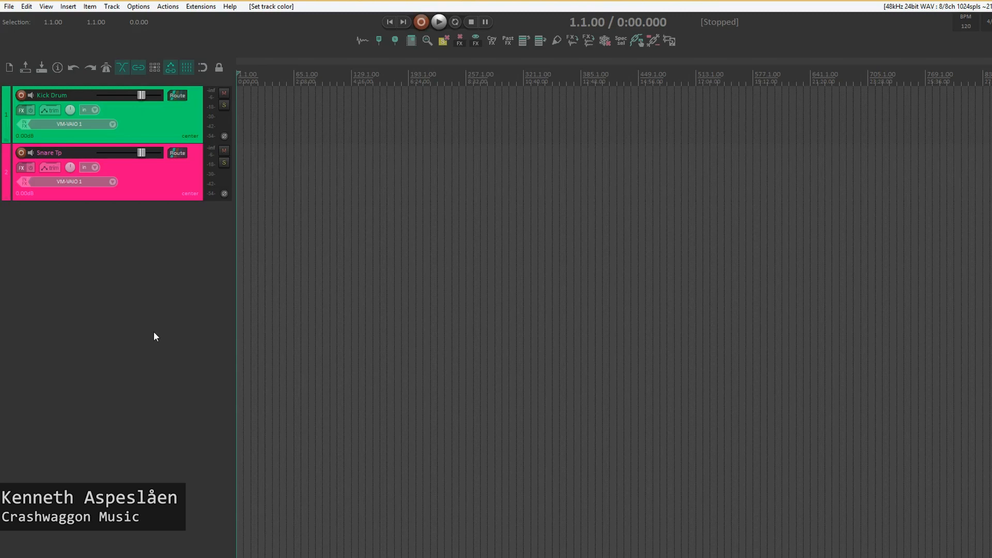
mouse_move(105, 308)
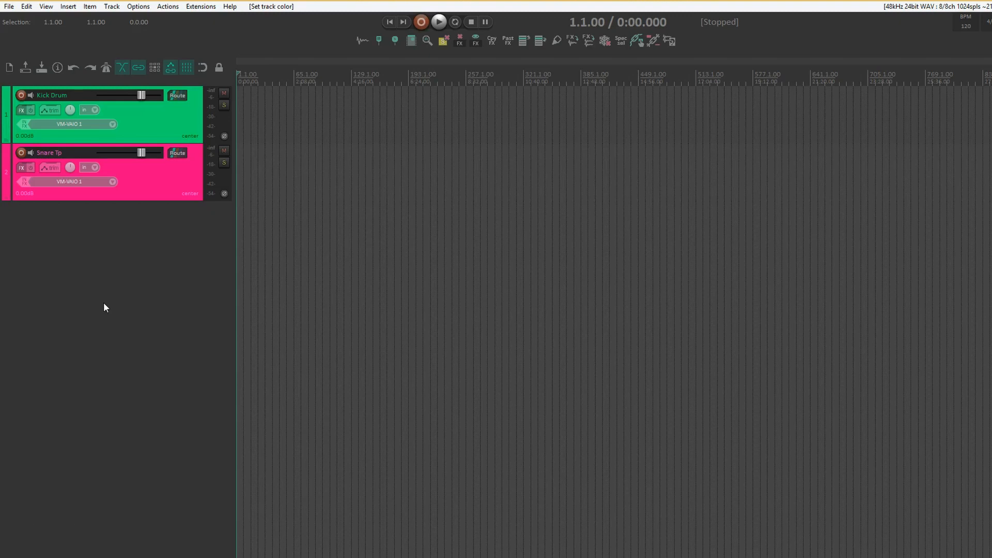
mouse_move(104, 302)
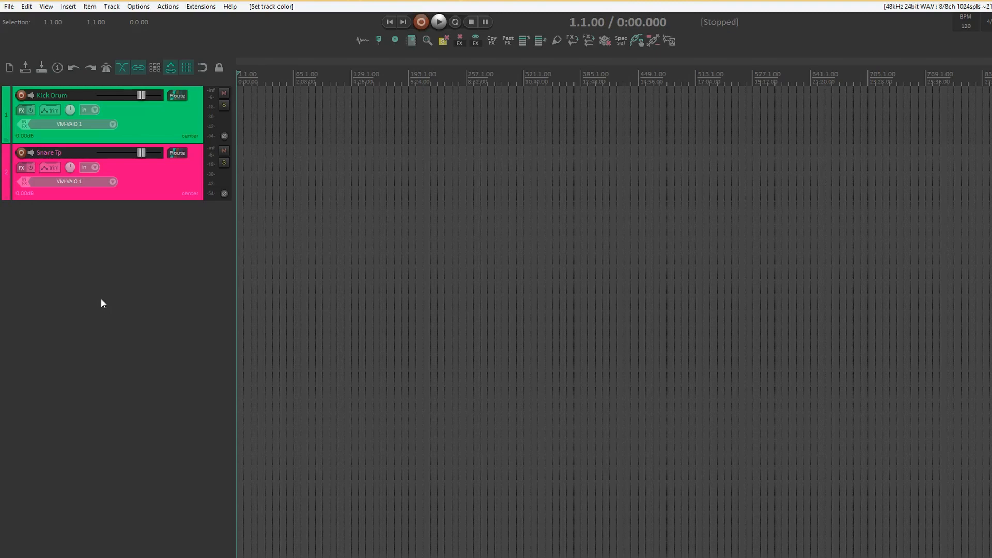
mouse_move(90, 299)
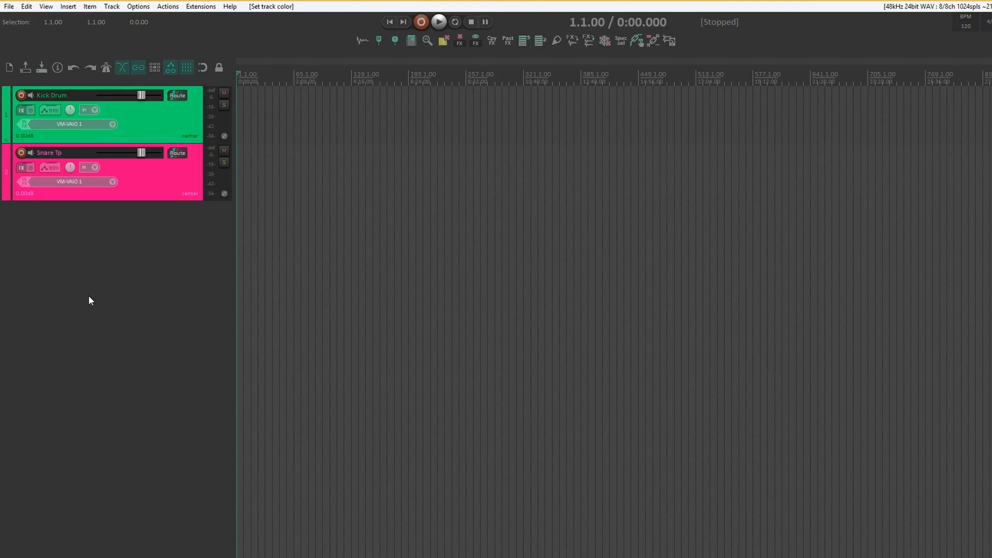
Reveal REAPER's resource folder from Options and open its ColorThemes folder.
left_click(137, 6)
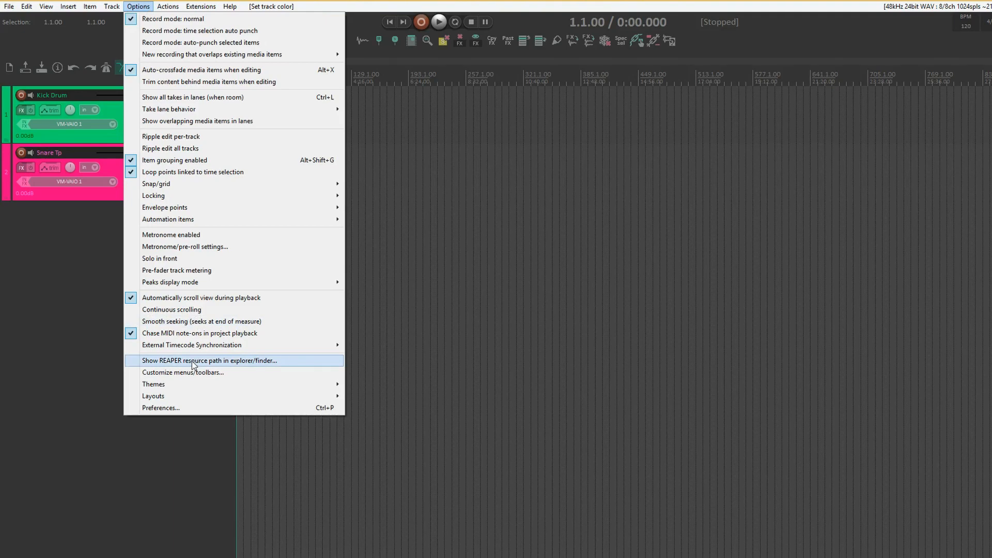
left_click(210, 360)
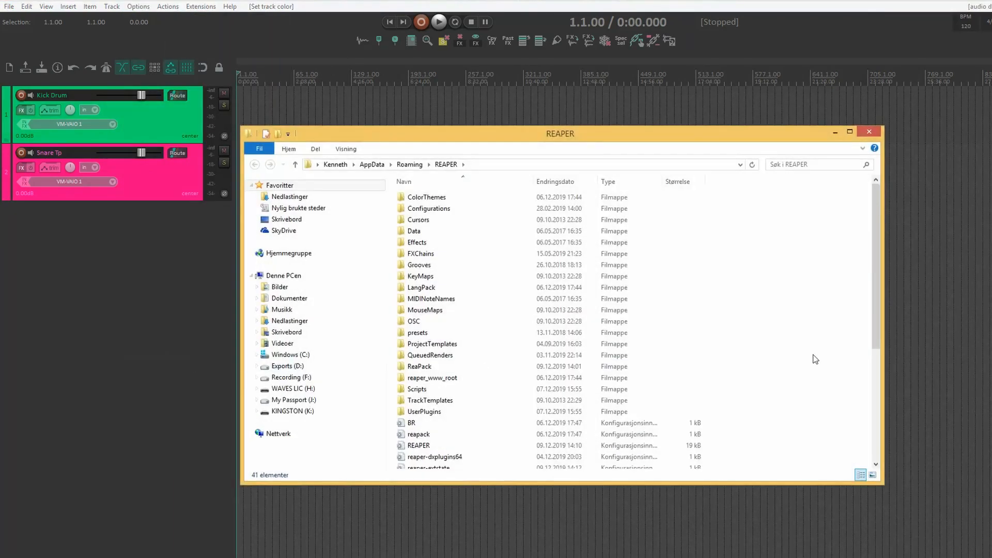
mouse_move(783, 434)
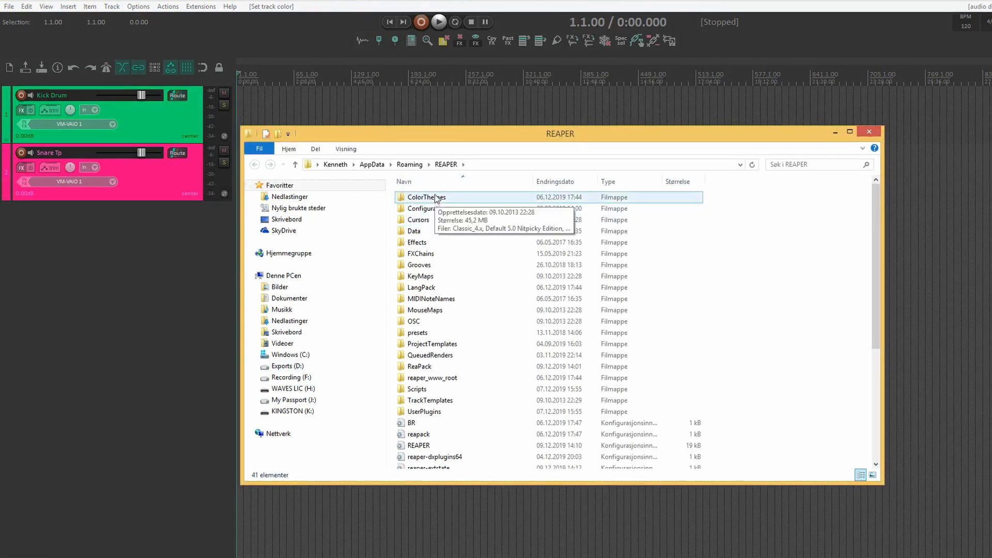
double_click(425, 197)
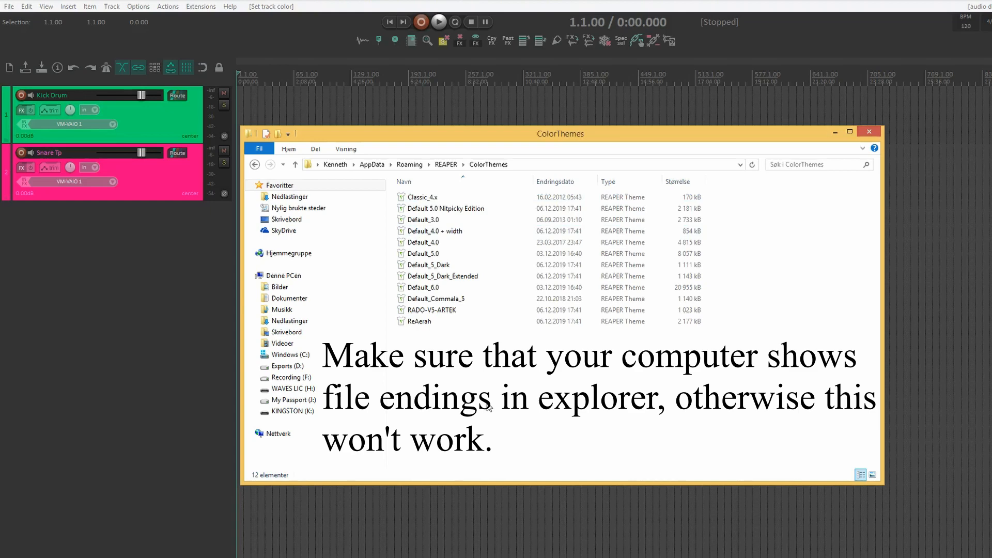
Show file name extensions and start Extract All on Default_6.0.ReaperThemeZip.
left_click(448, 287)
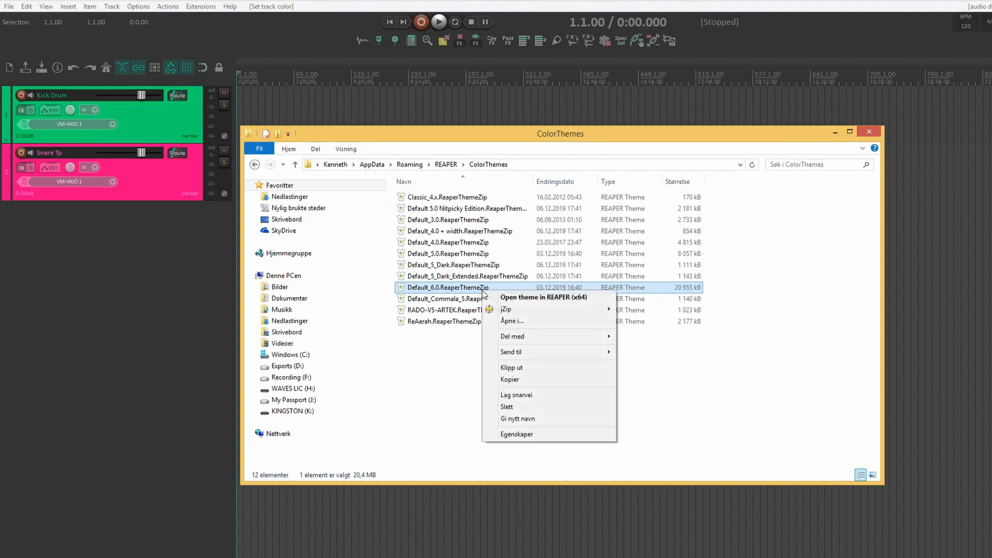
mouse_move(448, 358)
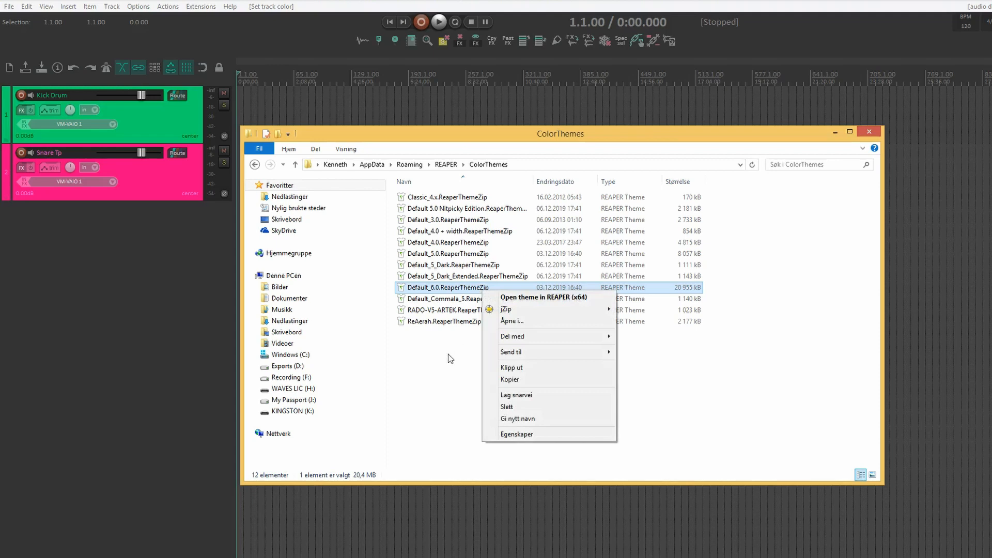
left_click(517, 418)
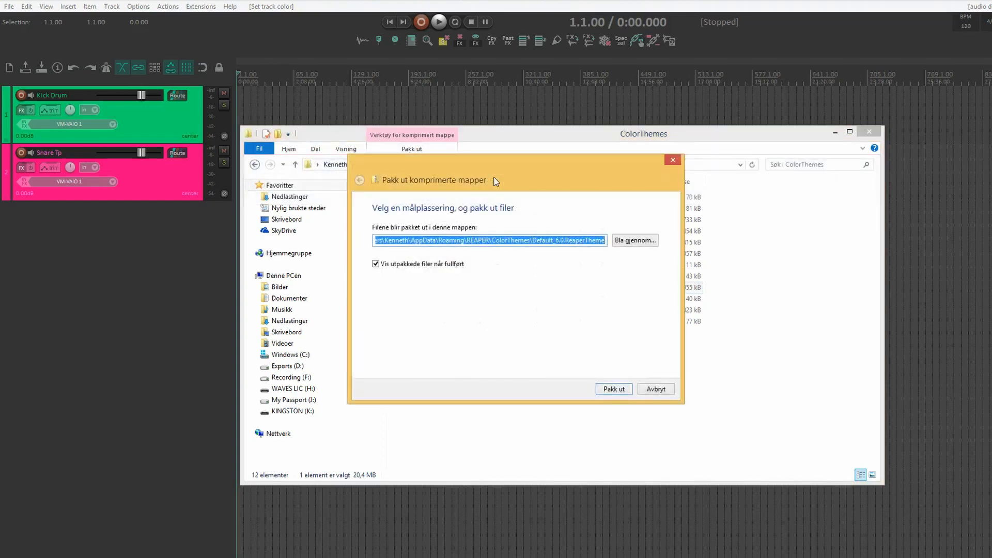
Extract Default_6.0 to its suggested folder, then search 'rtc' and select rtconfig.txt.
left_click(612, 389)
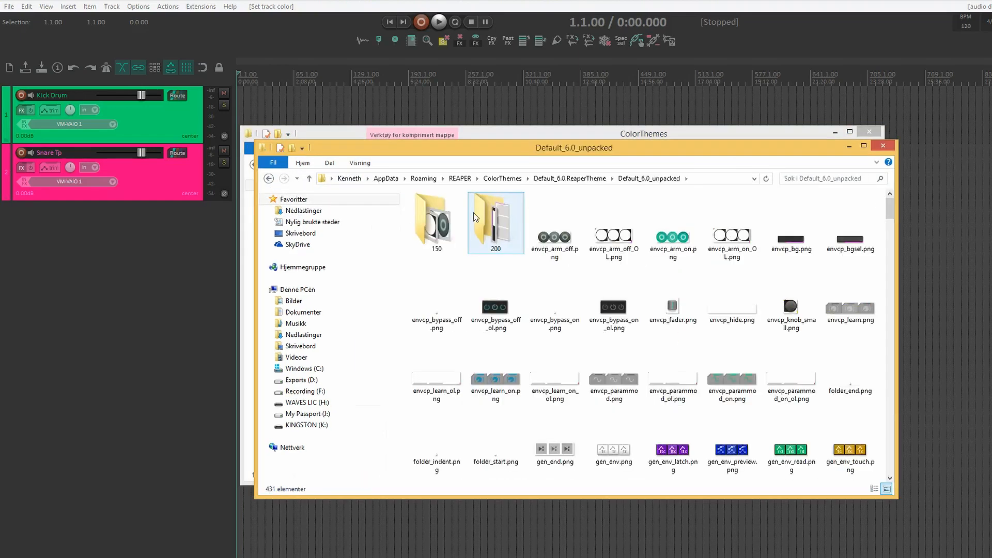
scroll("down", 3)
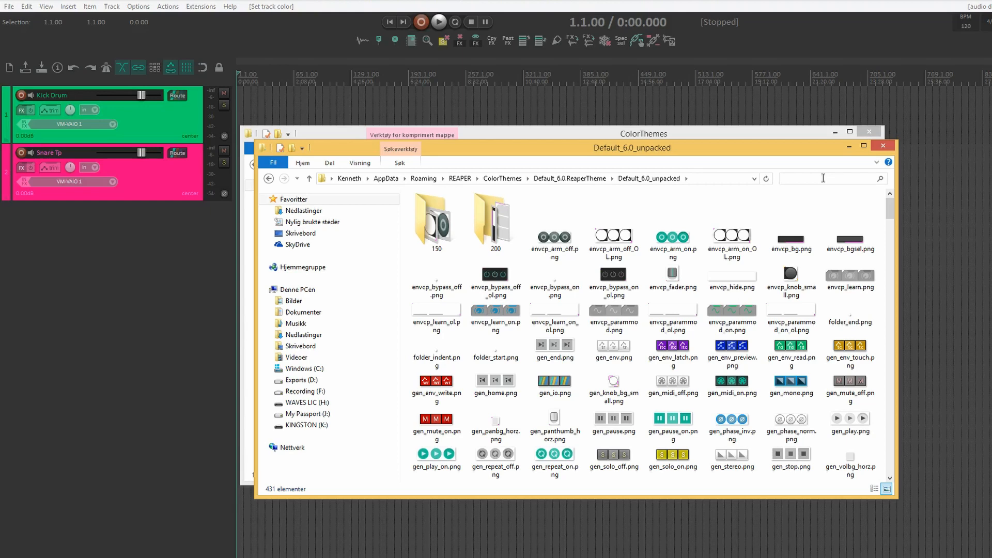
type("r")
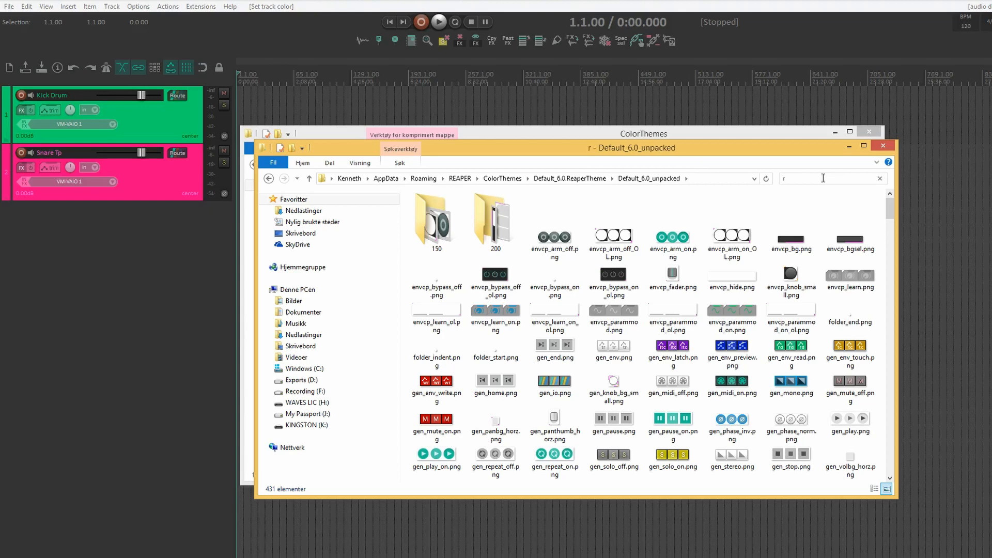
type("tc")
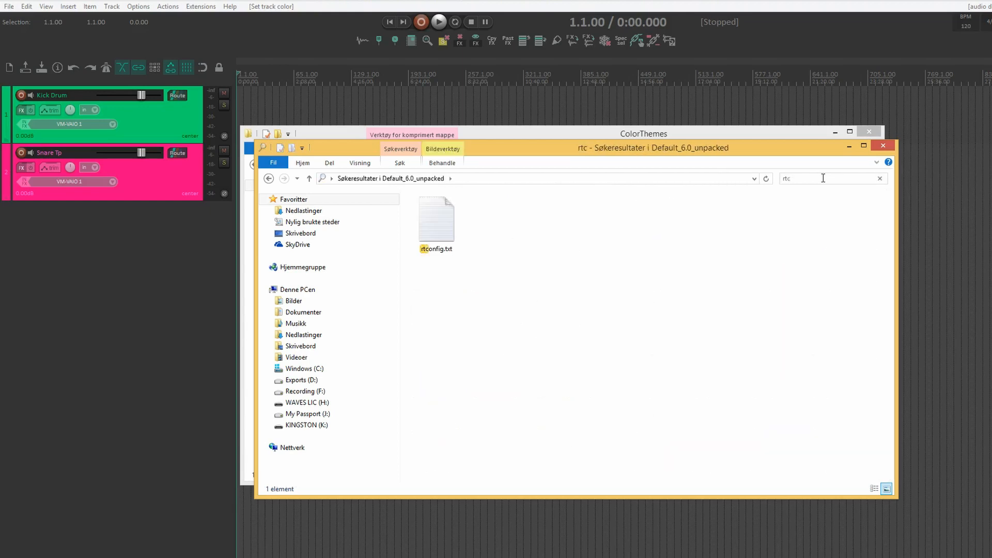
left_click(435, 218)
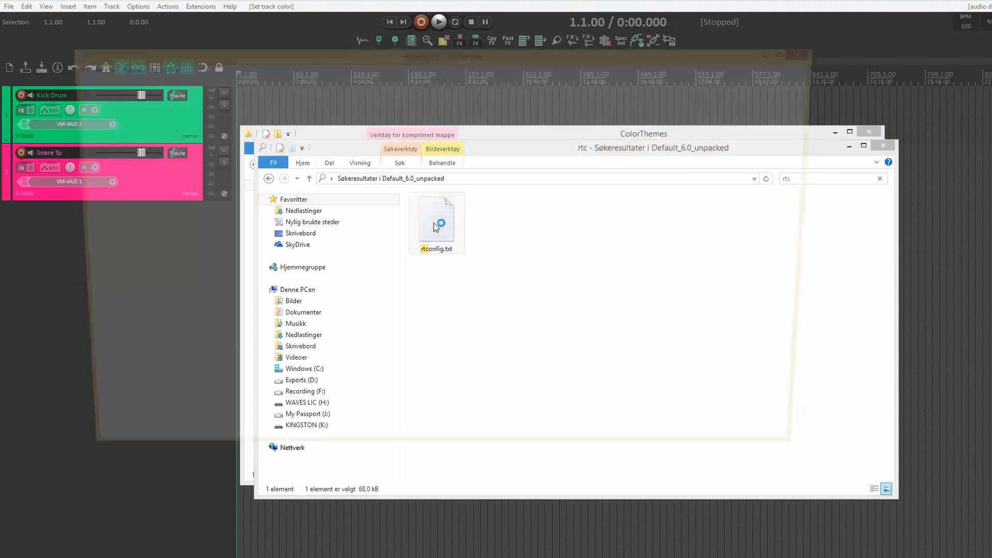
Open rtconfig.txt in Notepad, search 'tr', and select the track label colour term.
double_click(436, 218)
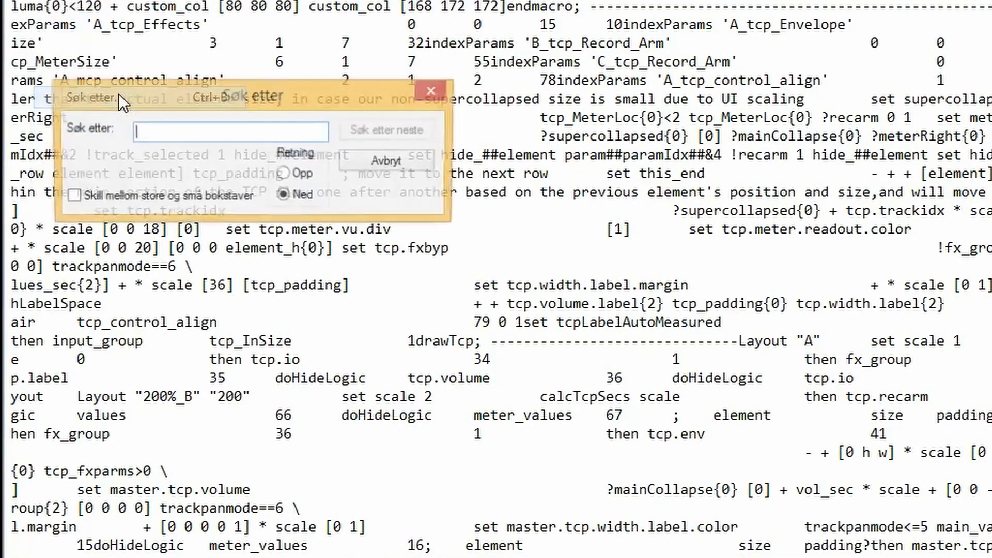
type("tr")
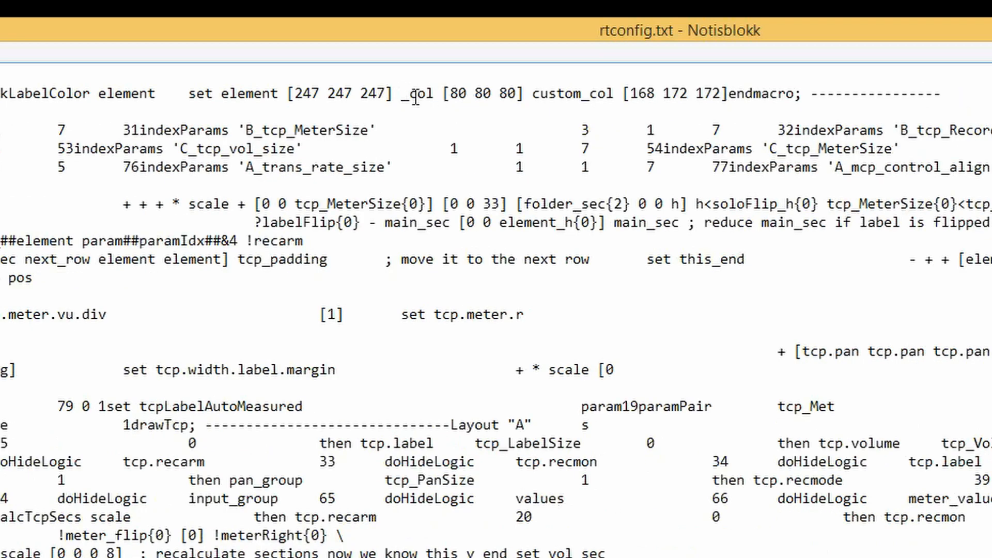
double_click(418, 93)
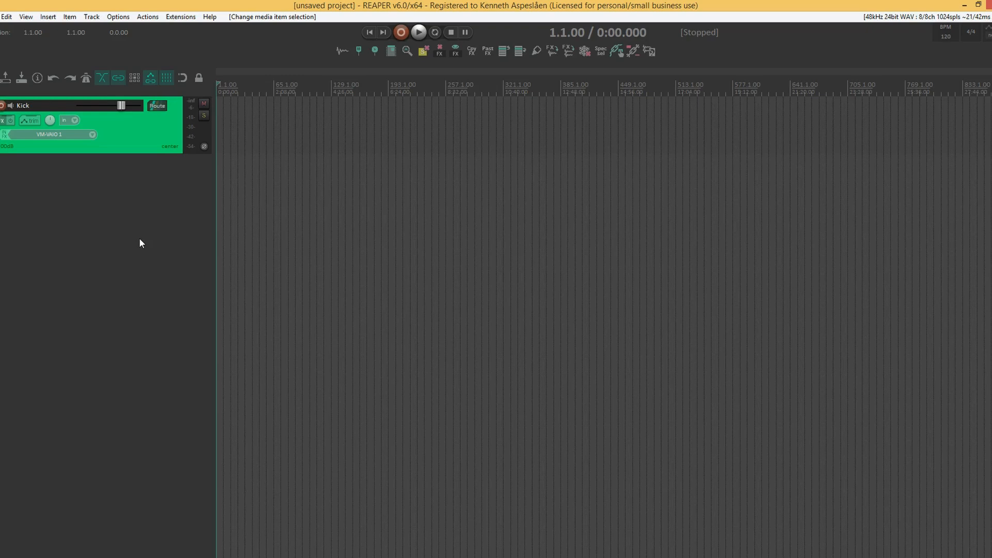
mouse_move(168, 228)
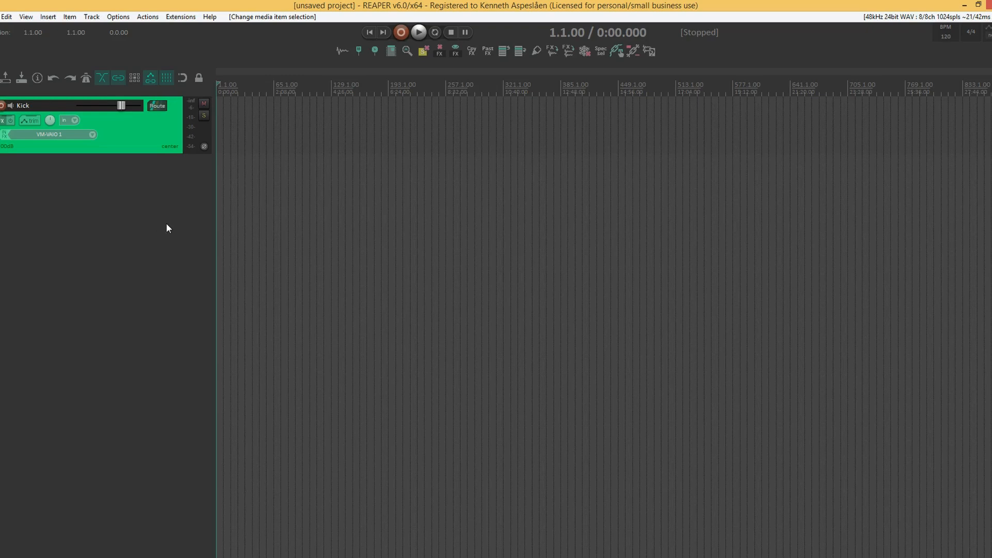
mouse_move(150, 229)
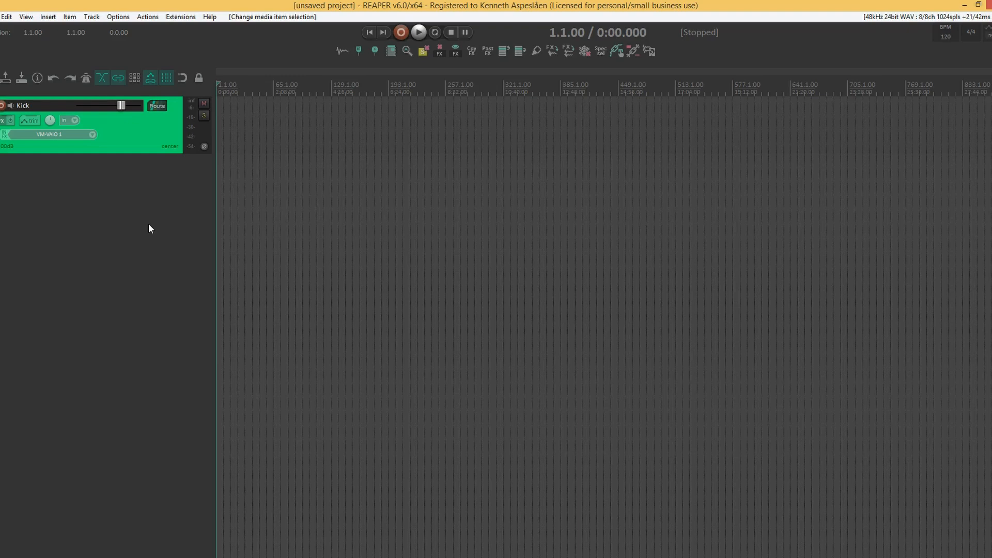
mouse_move(129, 222)
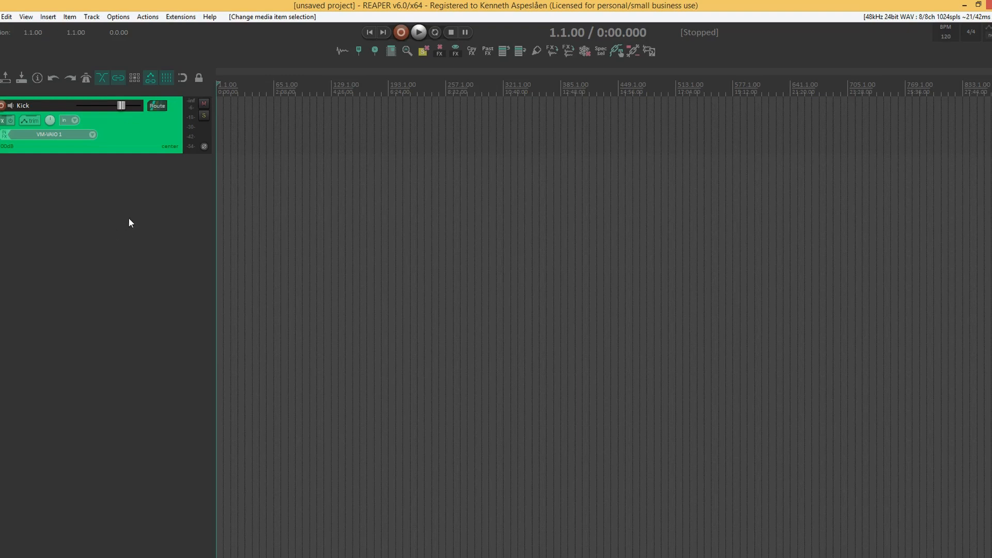
mouse_move(132, 201)
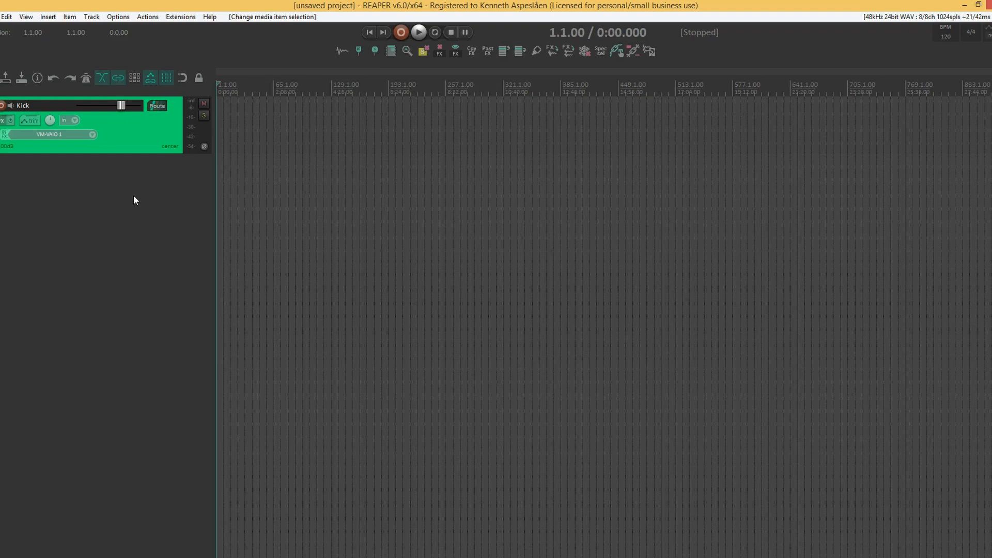